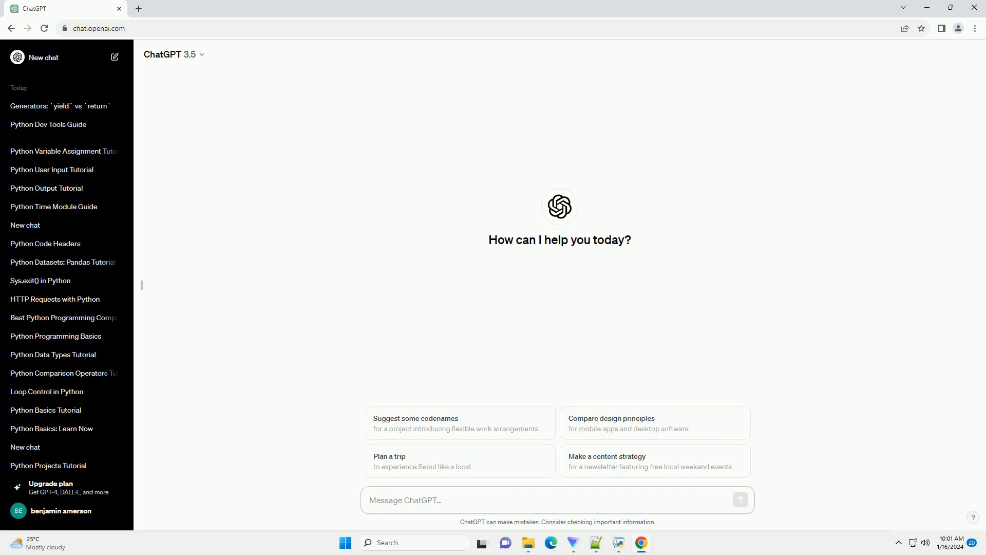
Ask ChatGPT which Python IDEs to use, with installation steps and code examples.
{"action": "left_click", "coordinate": [441, 500]}
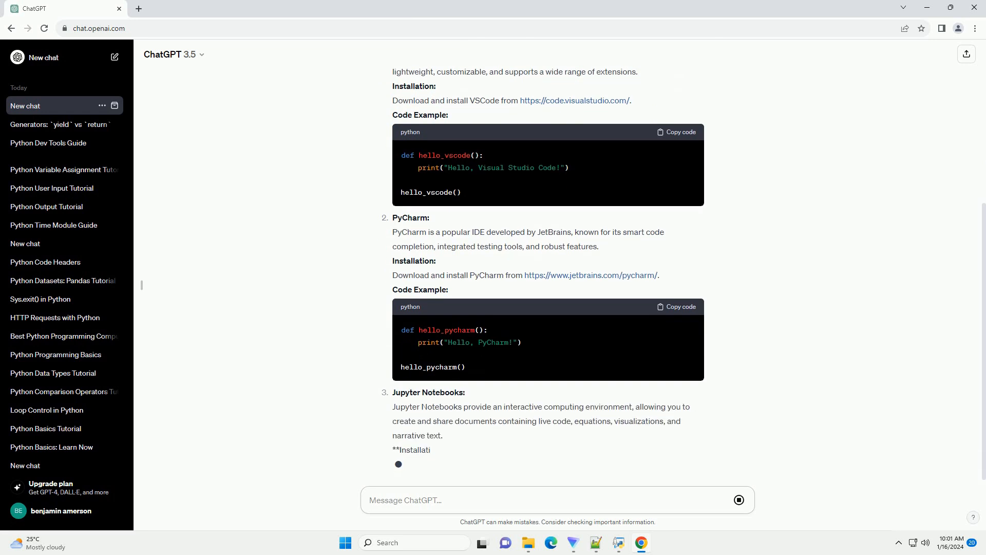
Scroll the streaming answer down to the Jupyter install, launch commands and code example.
{"action": "scroll", "scroll_direction": "down", "scroll_amount": 3}
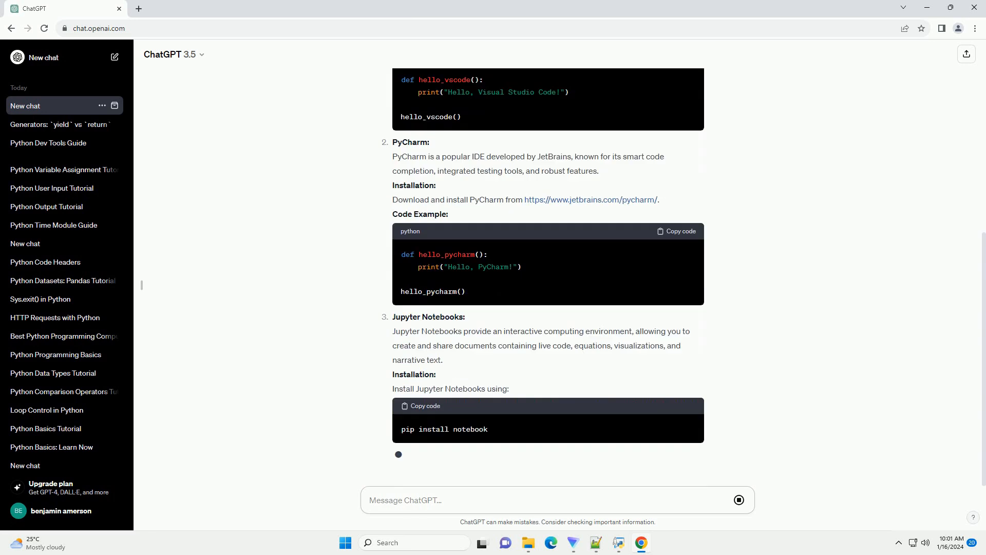
{"action": "scroll", "scroll_direction": "down", "scroll_amount": 3}
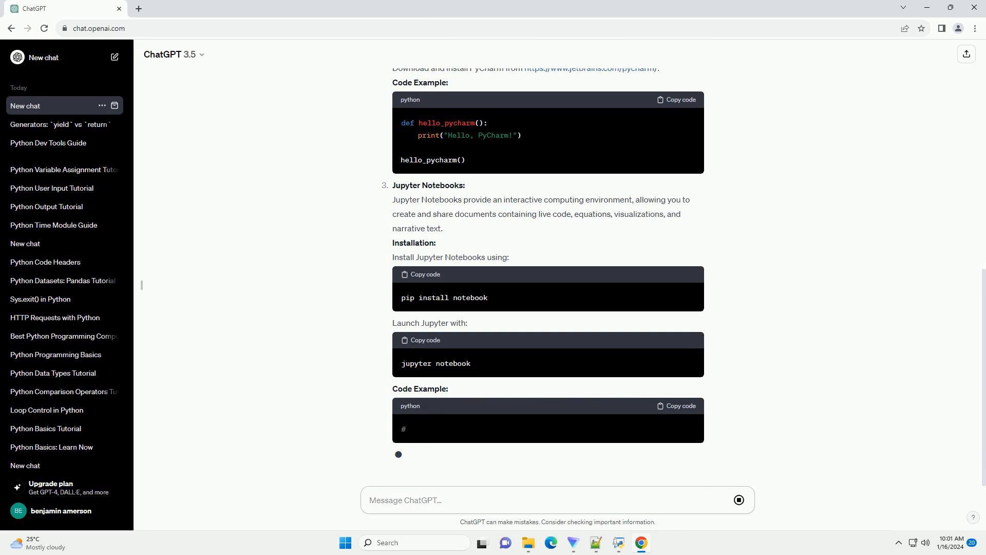
{"action": "scroll", "scroll_direction": "down", "scroll_amount": 3}
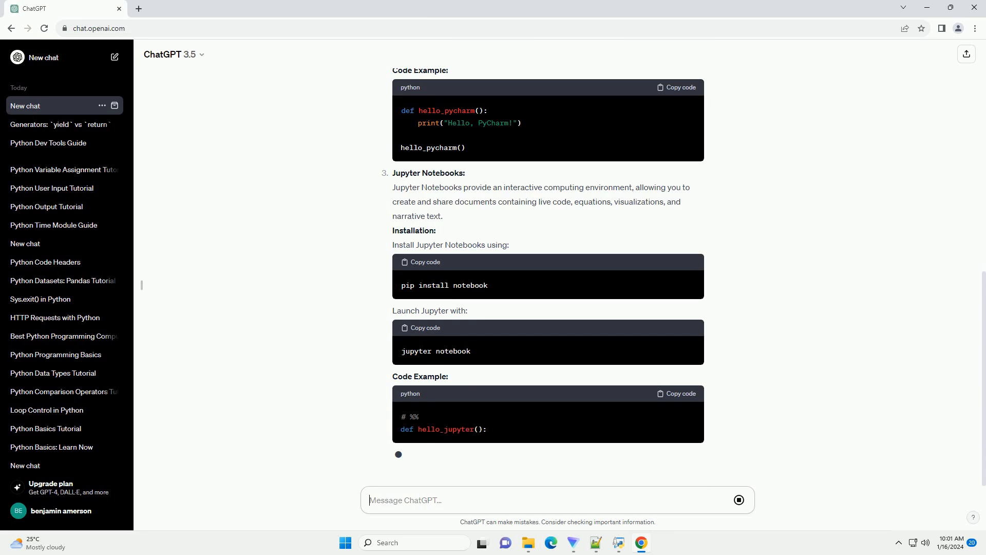